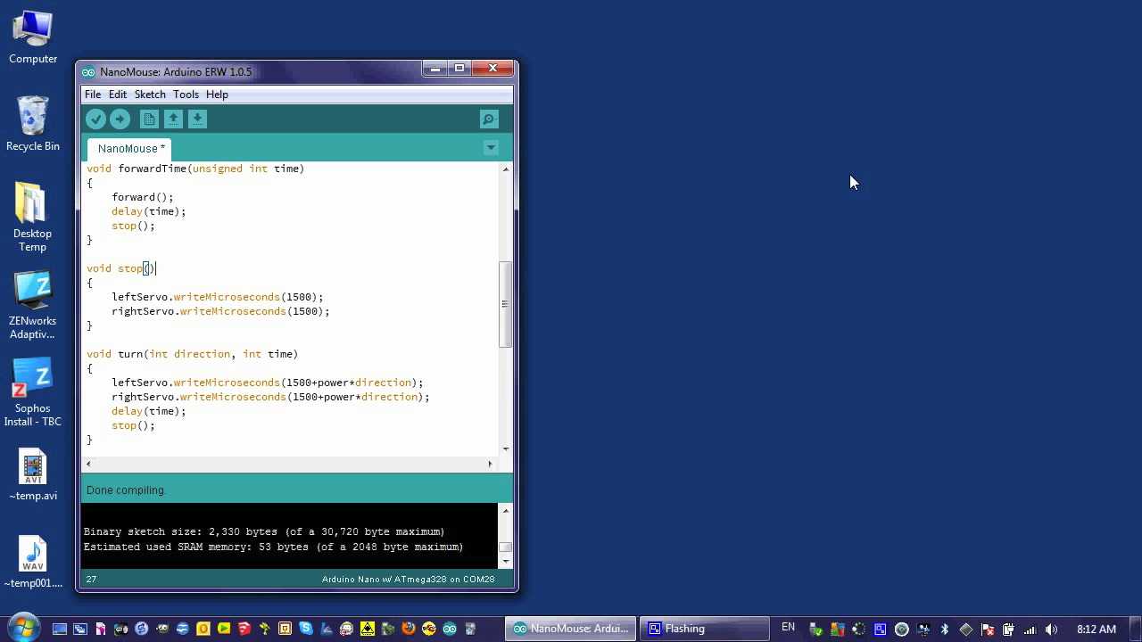
mouse_move(596, 264)
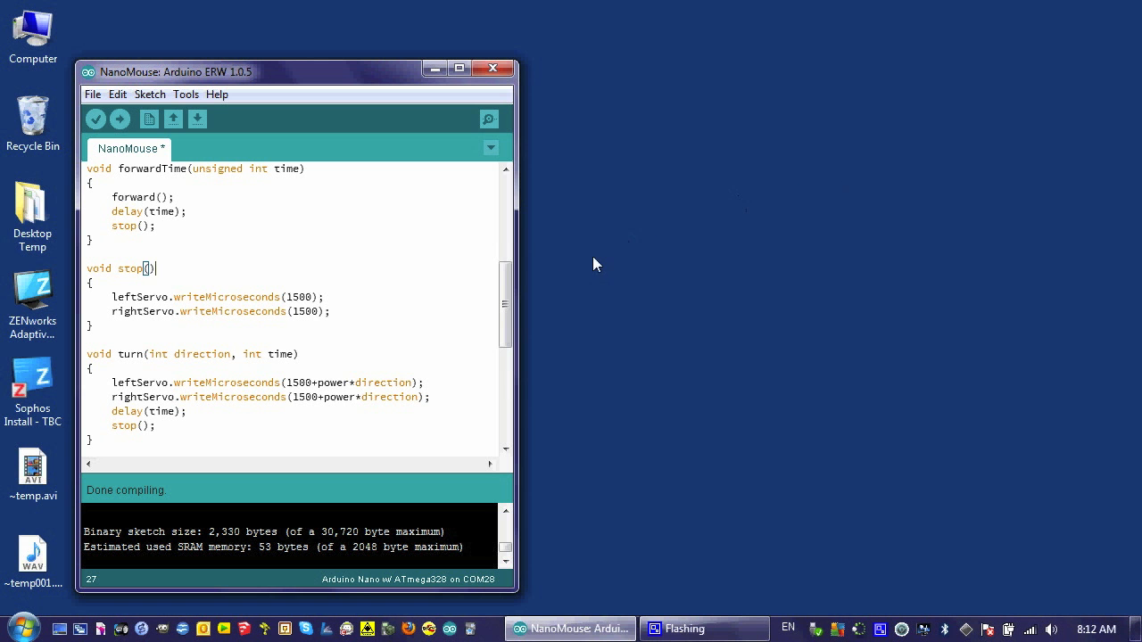
mouse_move(186, 280)
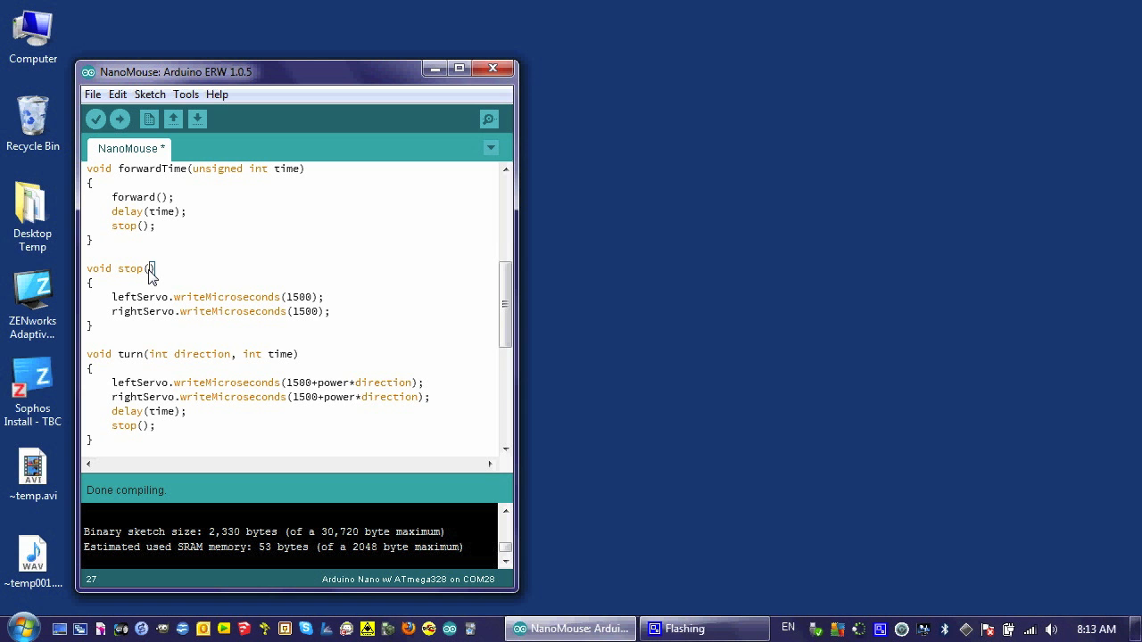
Write 'int time = 200' as the stop function's parameter with its default value.
type("in")
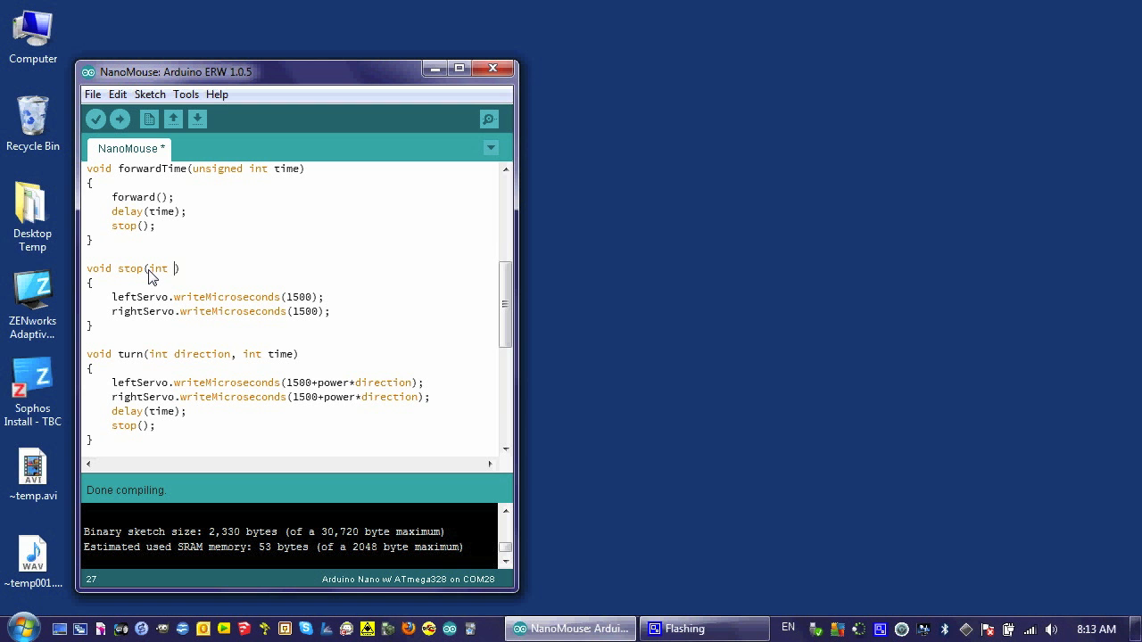
type("time")
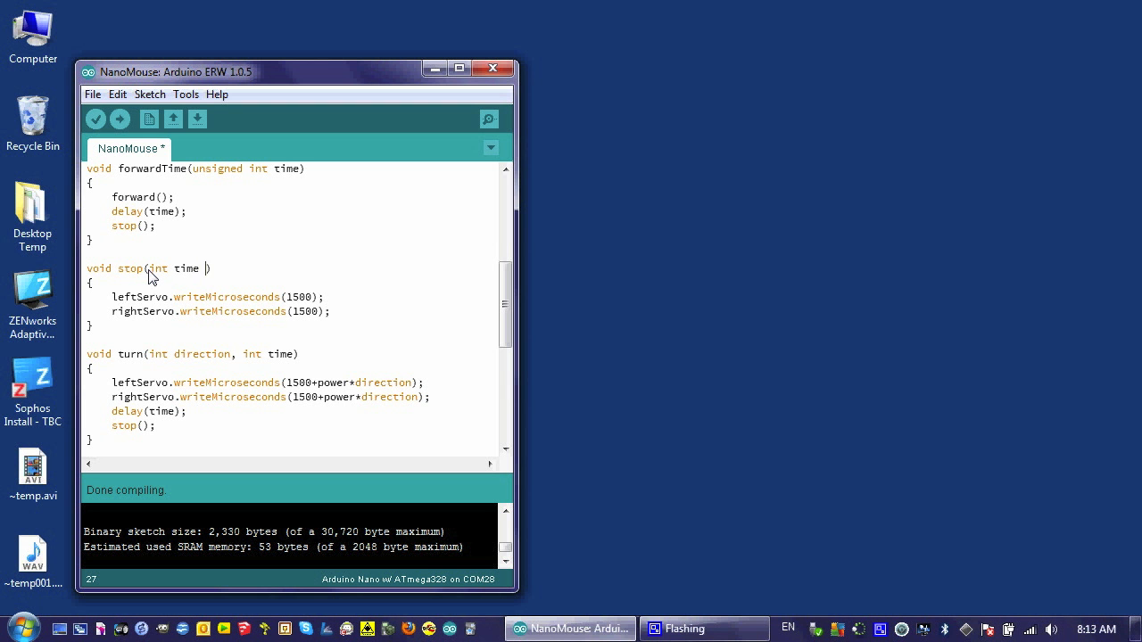
type("= 20")
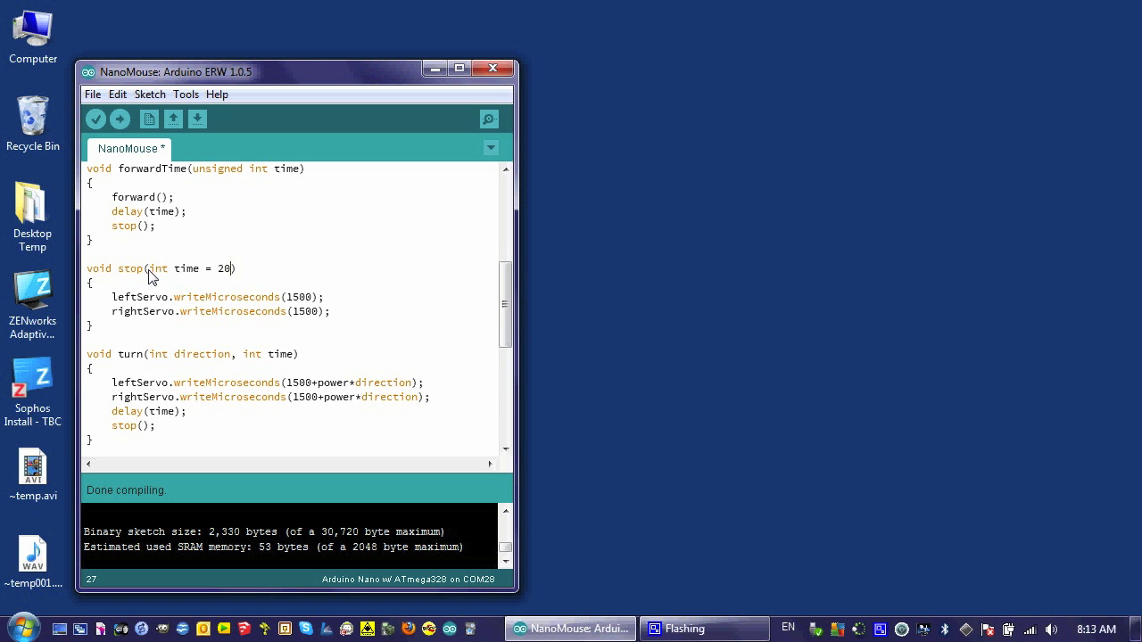
type("0")
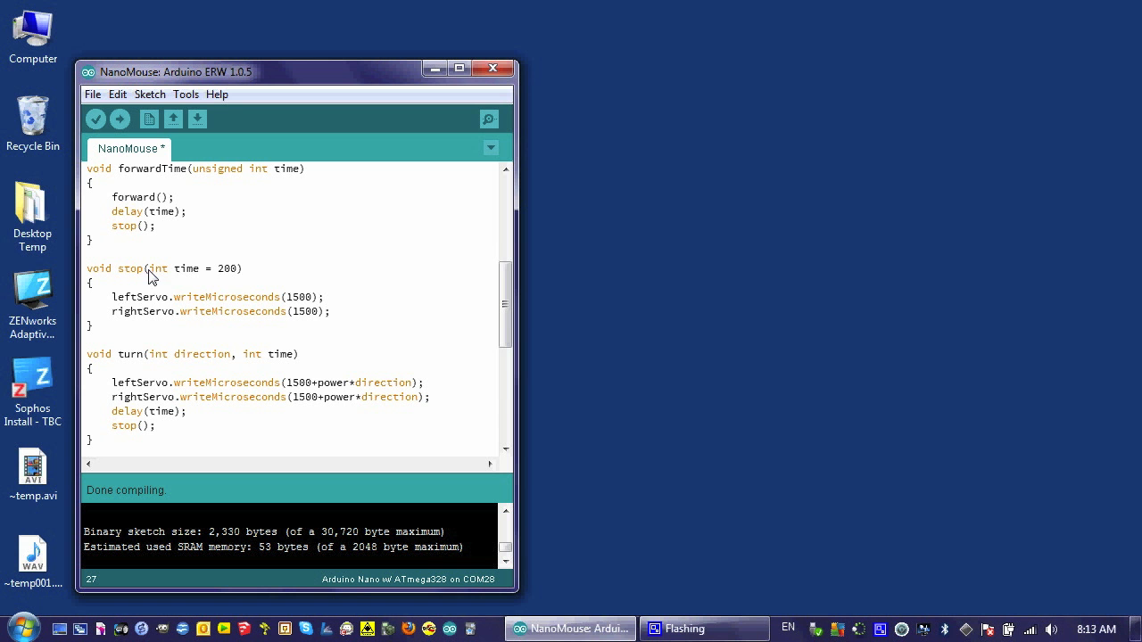
mouse_move(186, 386)
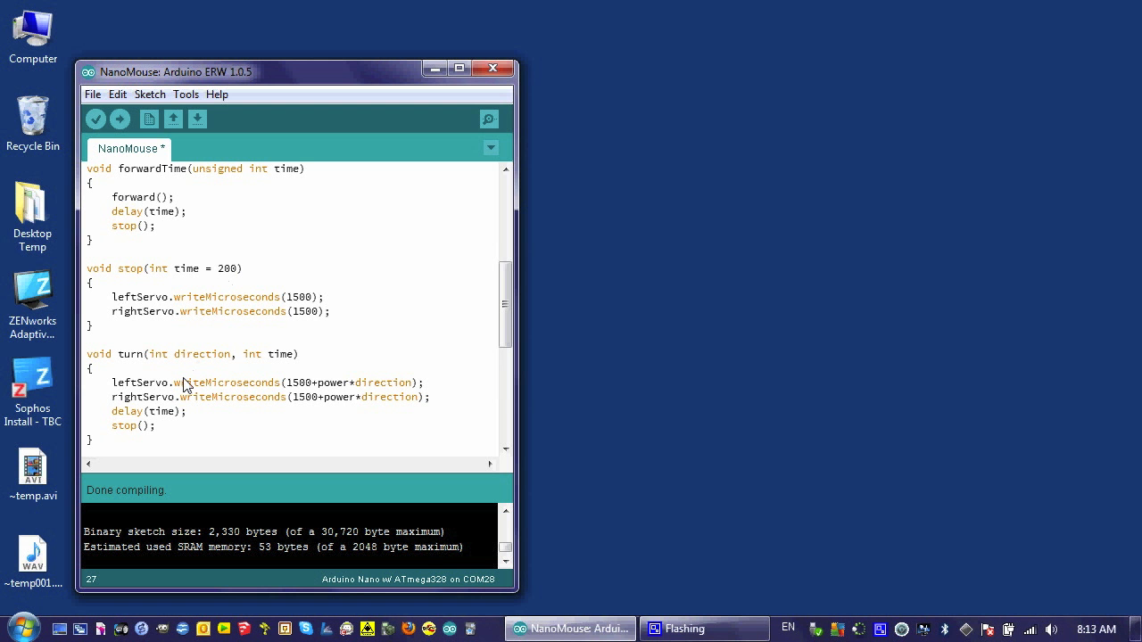
mouse_move(146, 433)
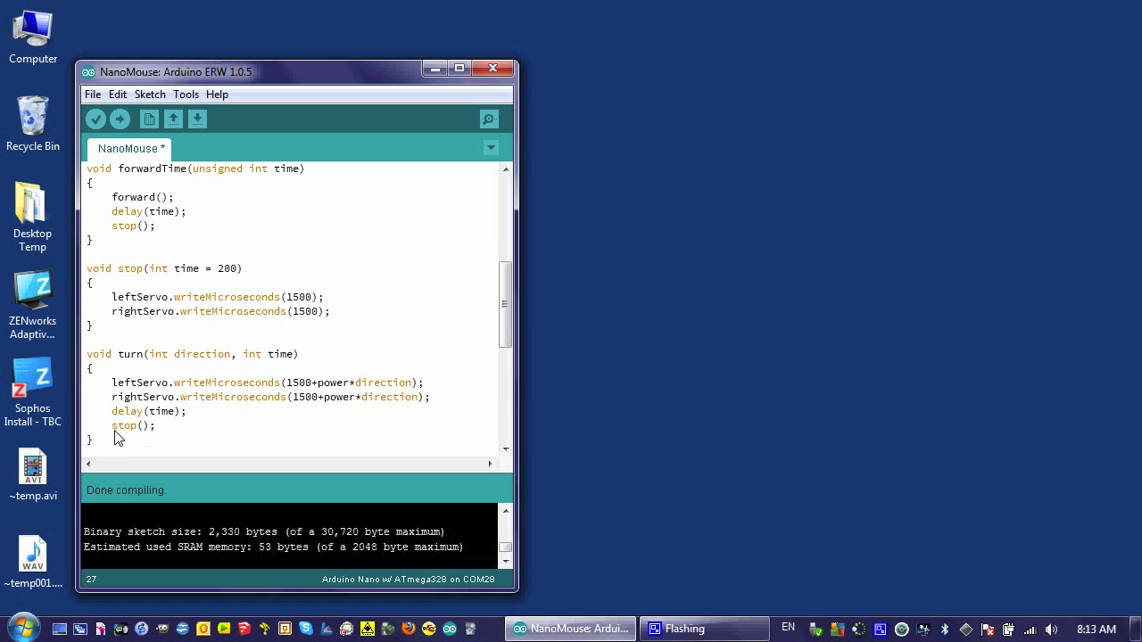
mouse_move(204, 278)
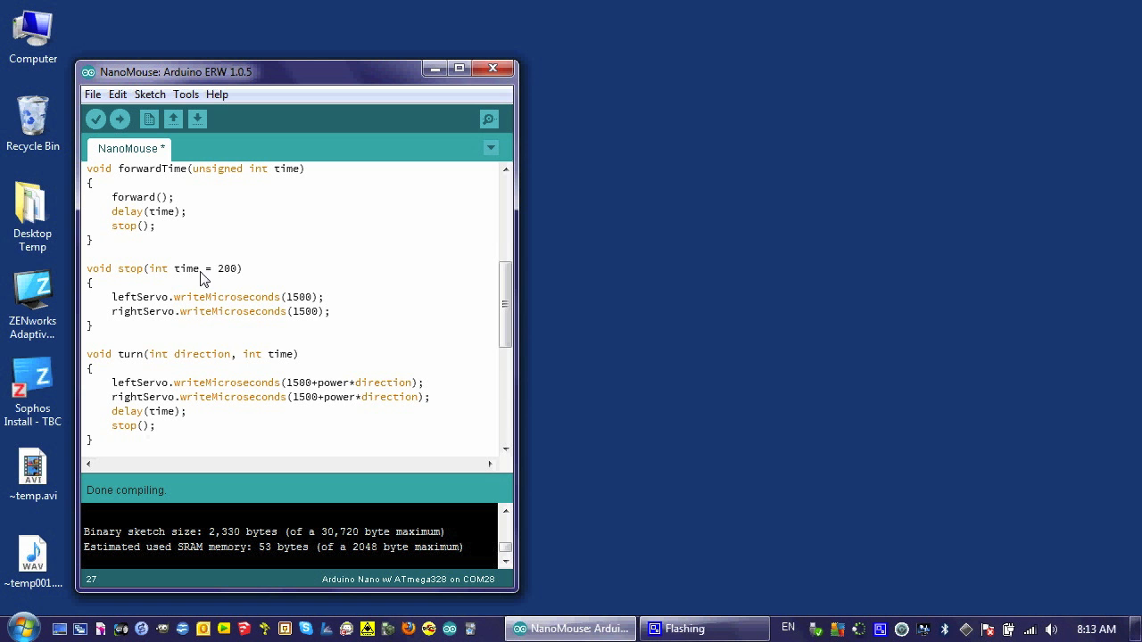
mouse_move(232, 275)
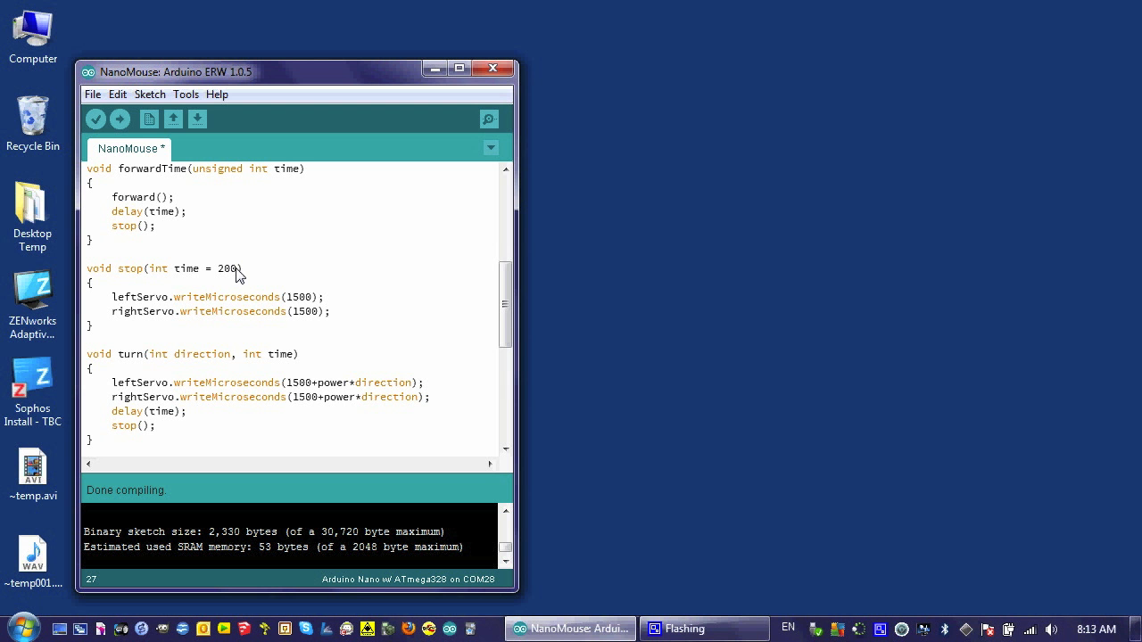
mouse_move(147, 436)
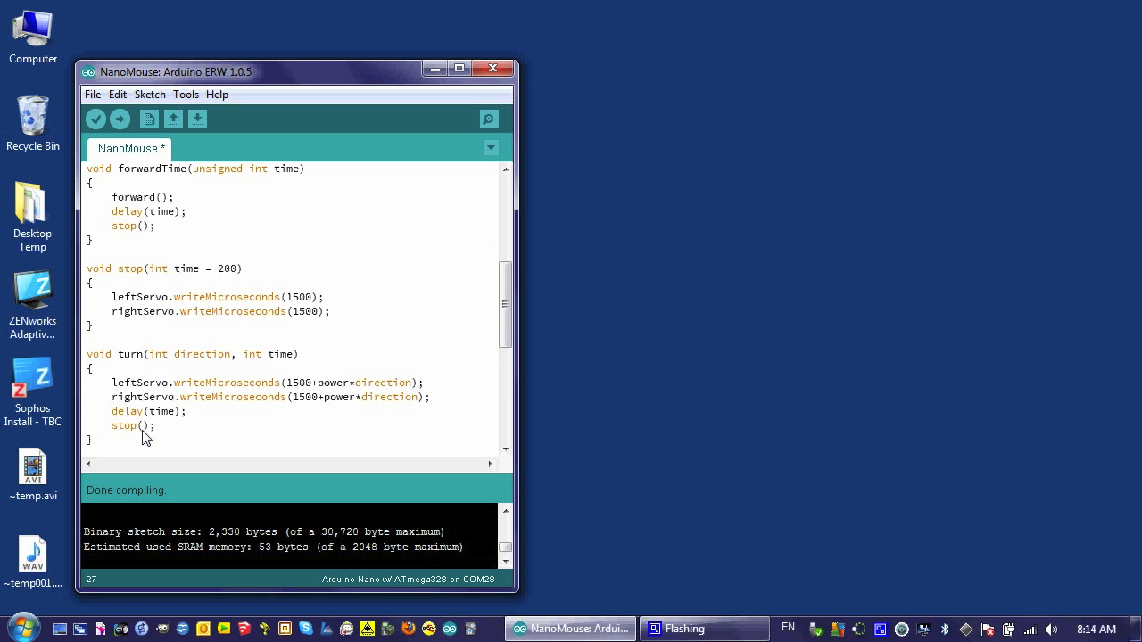
mouse_move(347, 318)
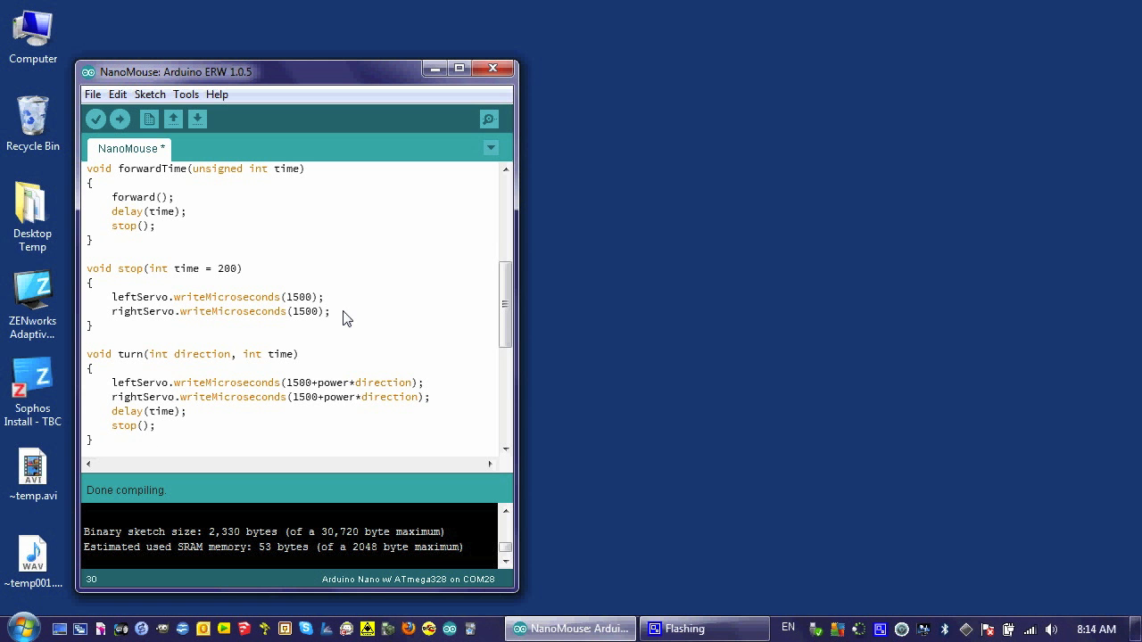
Add delay(time); at the end of stop() and verify, revealing 'stop' was not declared in scope.
type("delay")
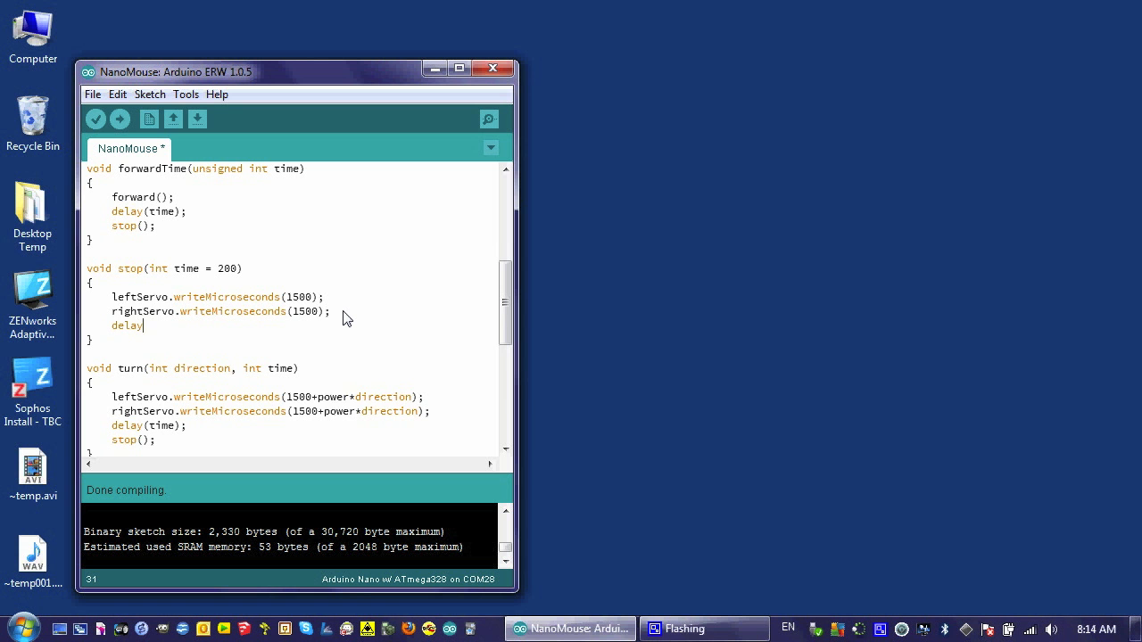
type("(")
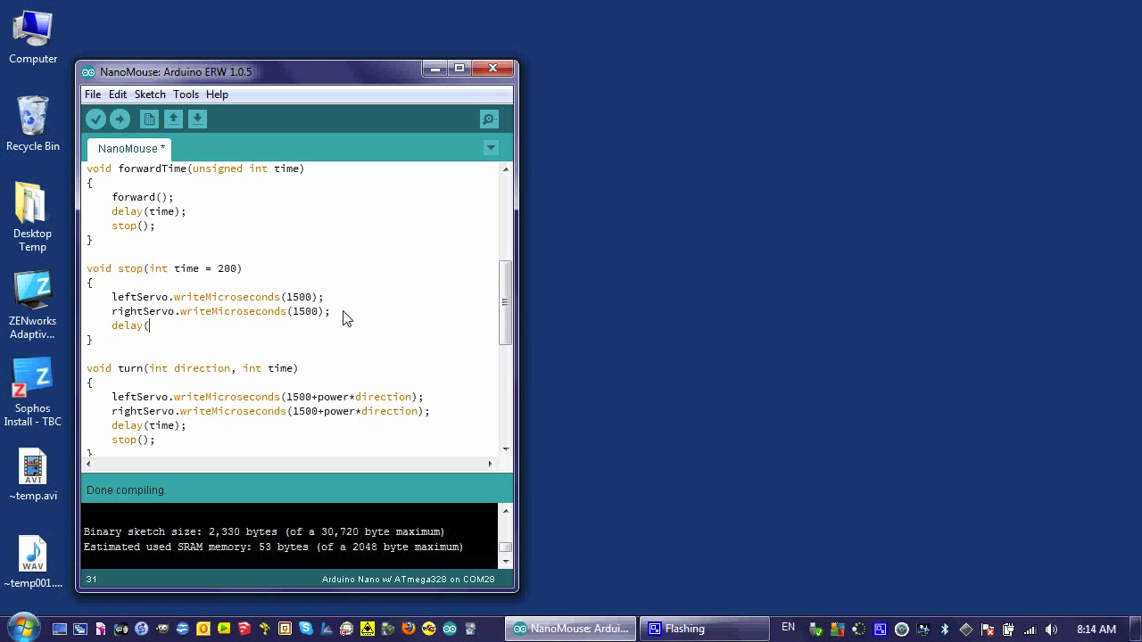
type("time);")
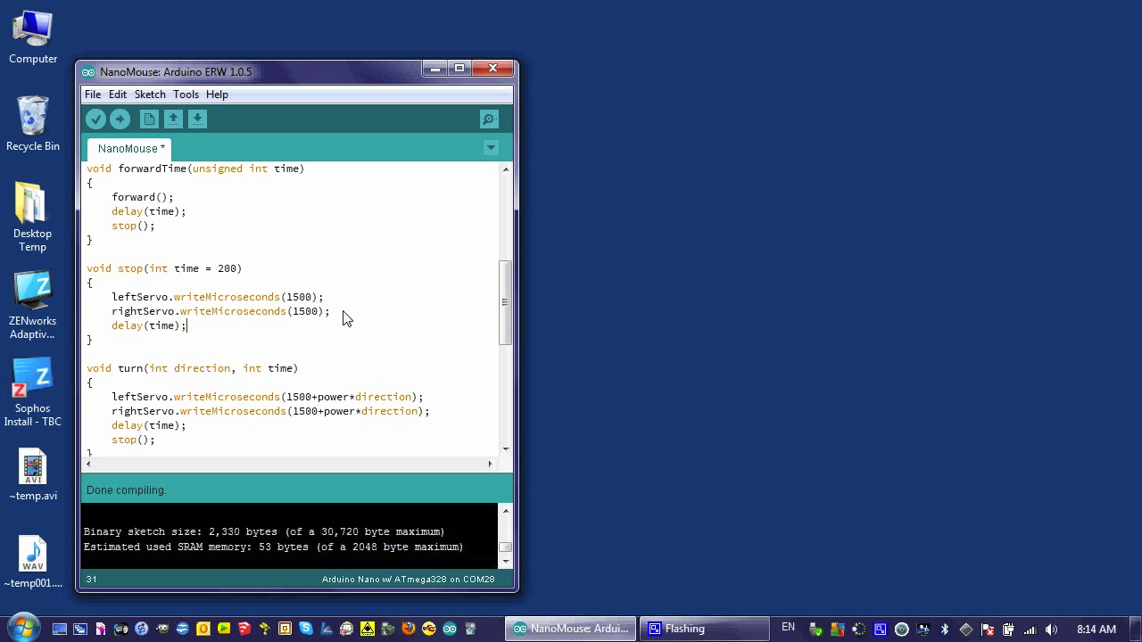
mouse_move(96, 118)
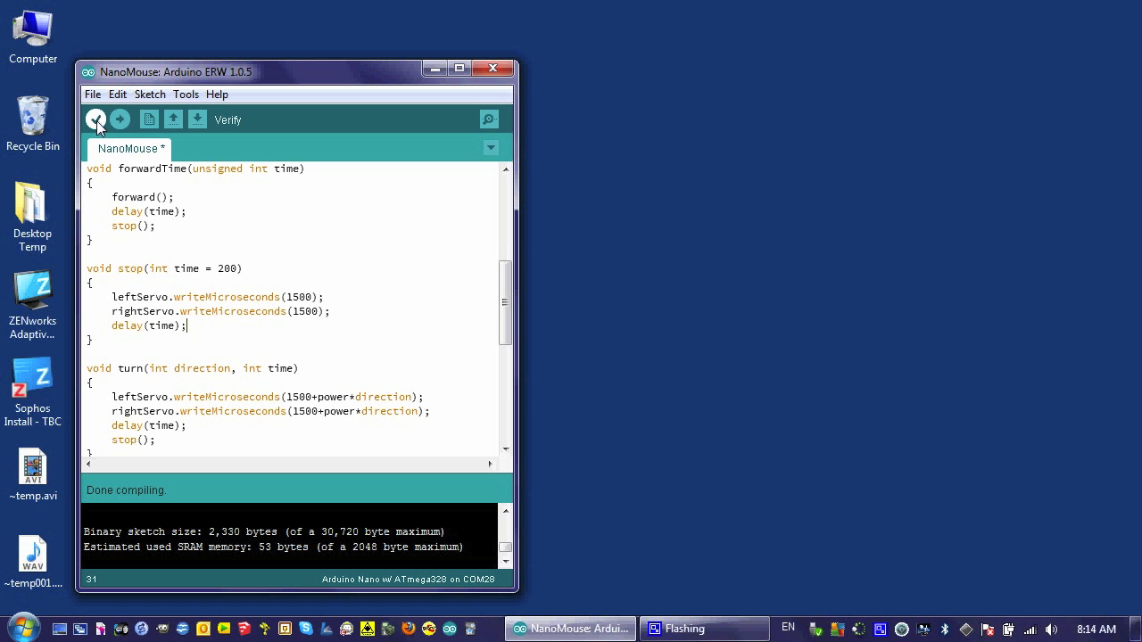
left_click(97, 118)
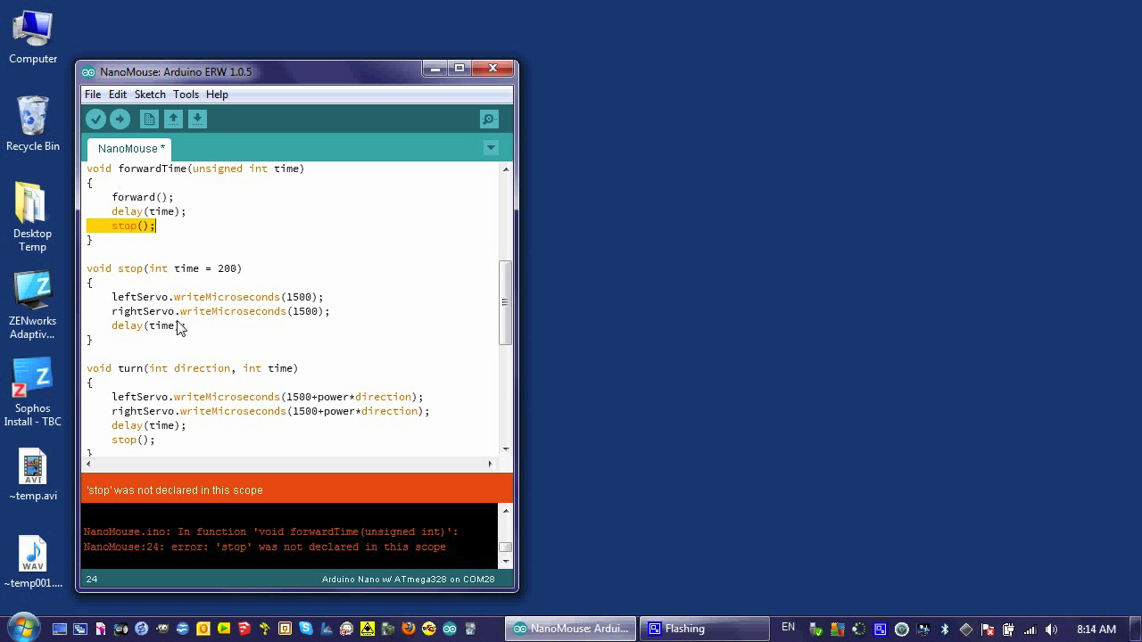
mouse_move(140, 235)
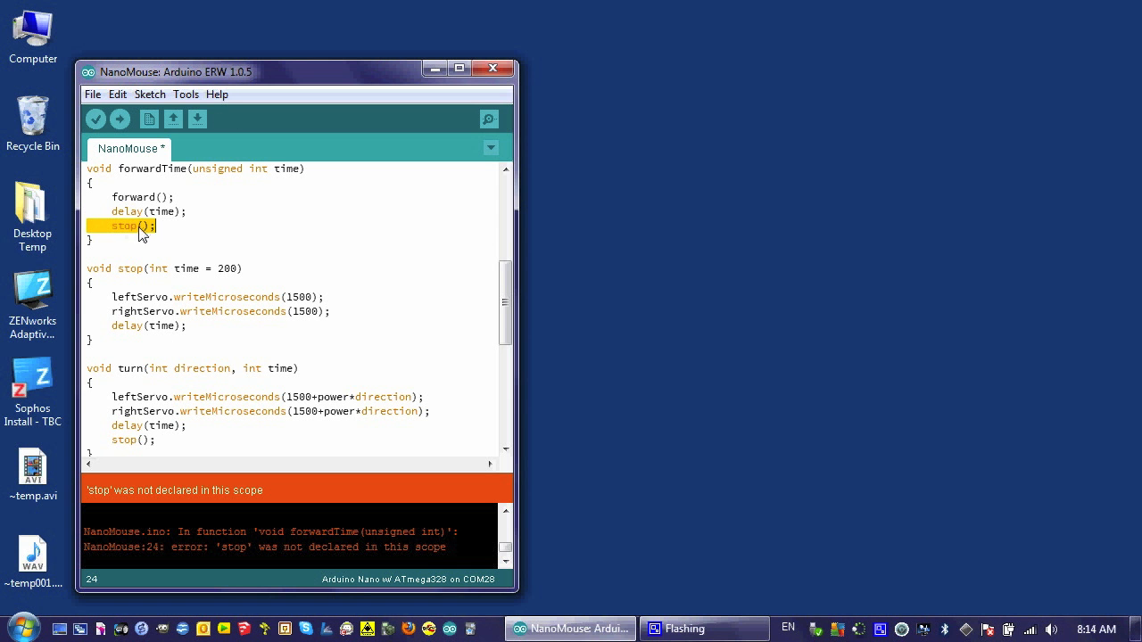
mouse_move(142, 311)
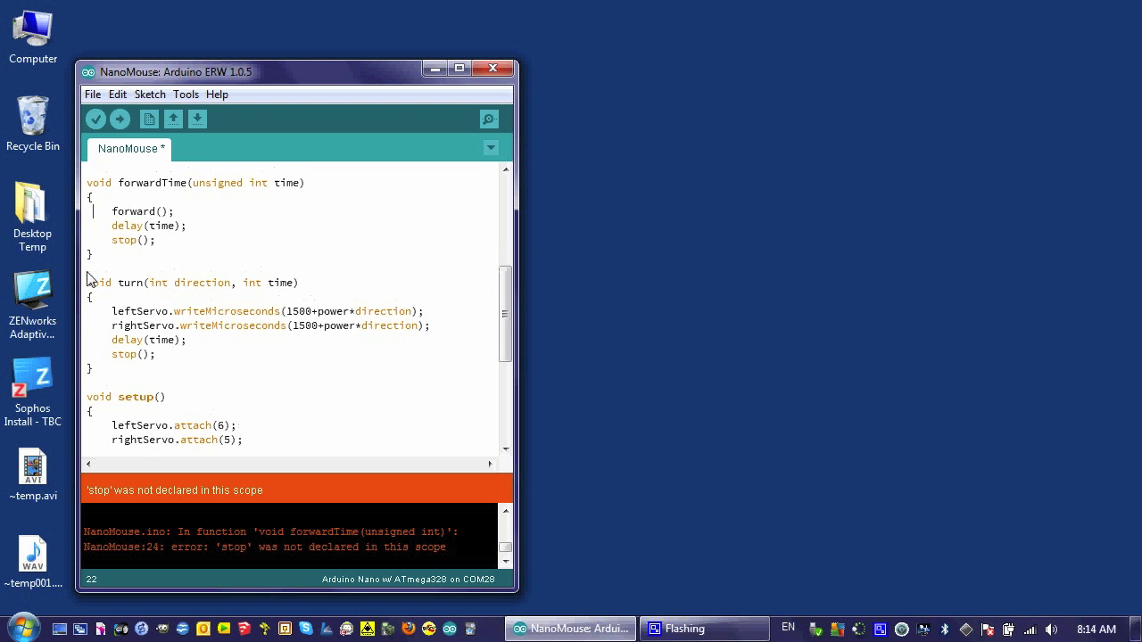
With stop() placed above forwardTime(), verify the sketch until it compiles cleanly.
scroll("up", 3)
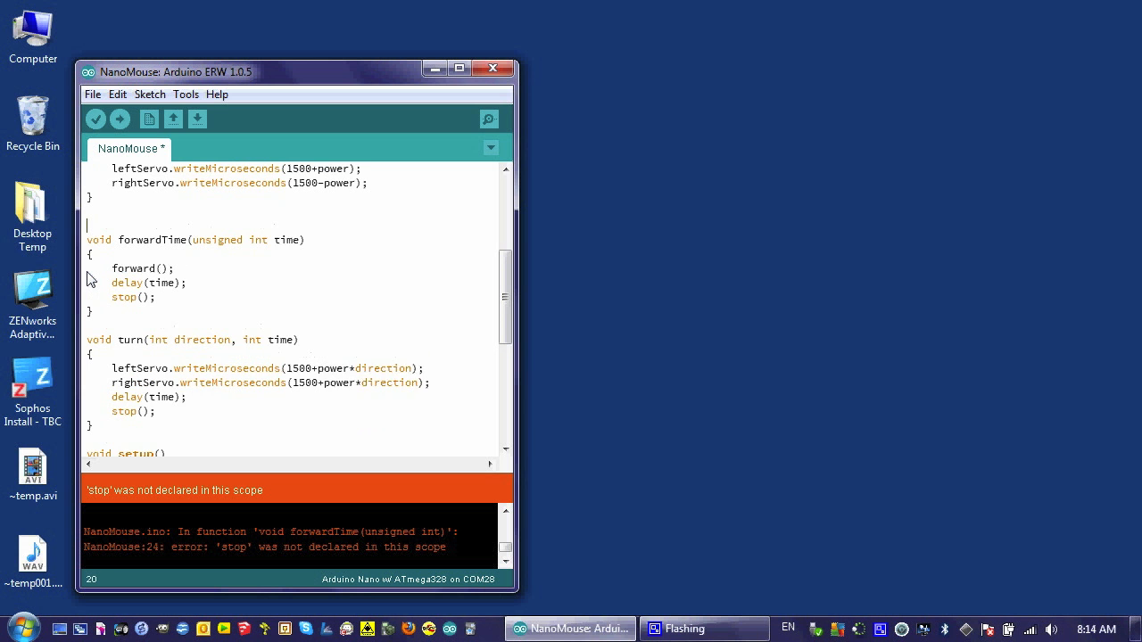
scroll("up", 3)
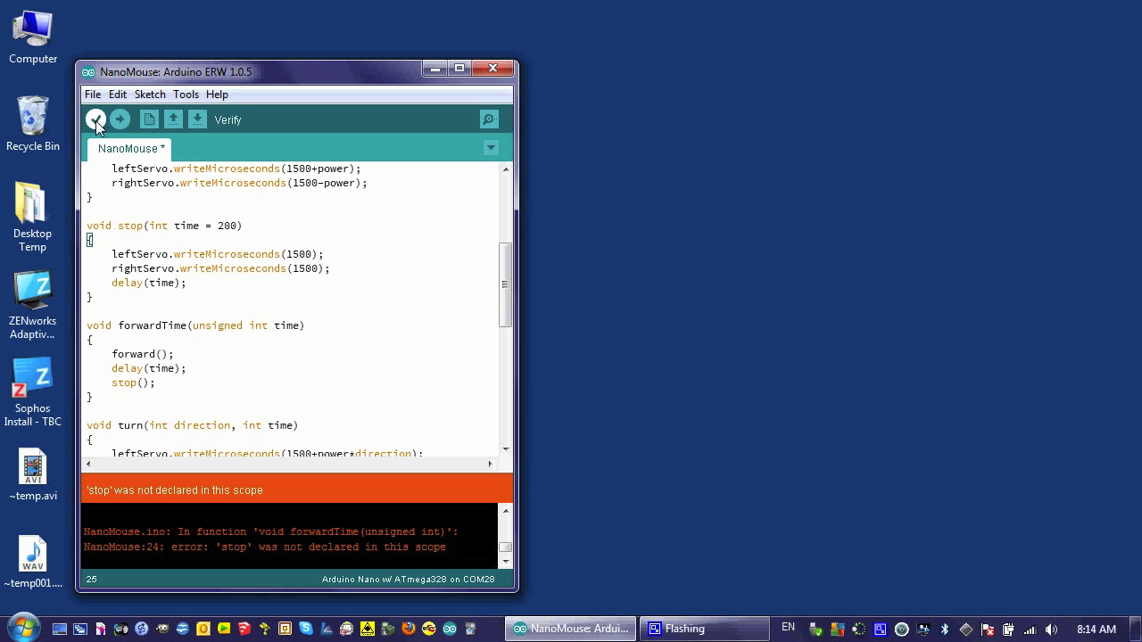
left_click(97, 118)
type("5")
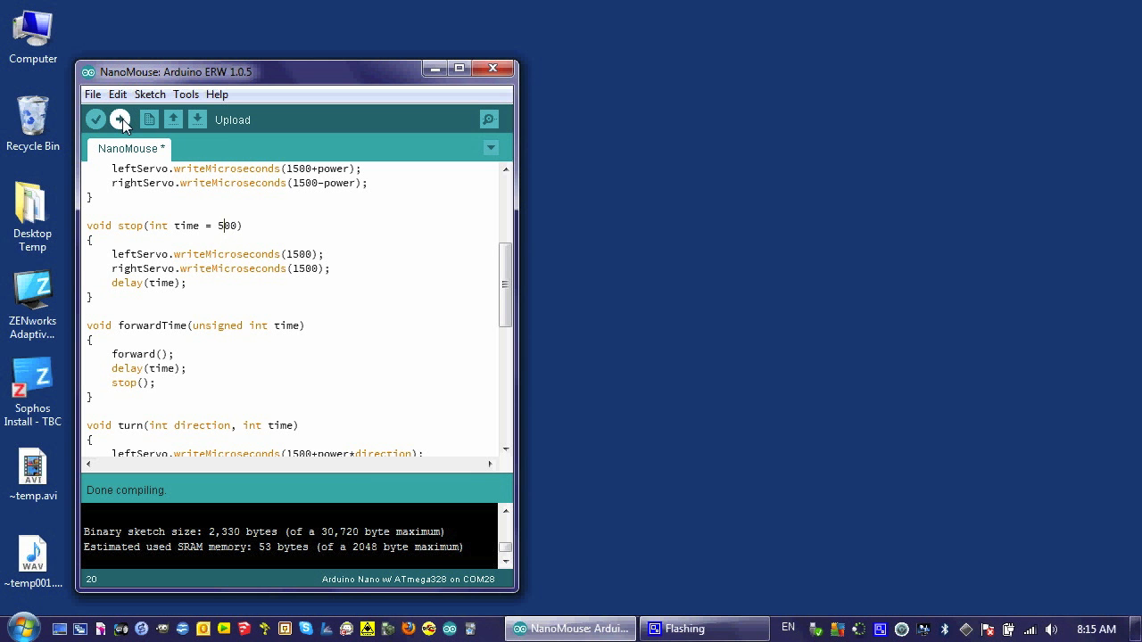
Upload the NanoMouse sketch to the robot's Arduino Nano board.
left_click(122, 118)
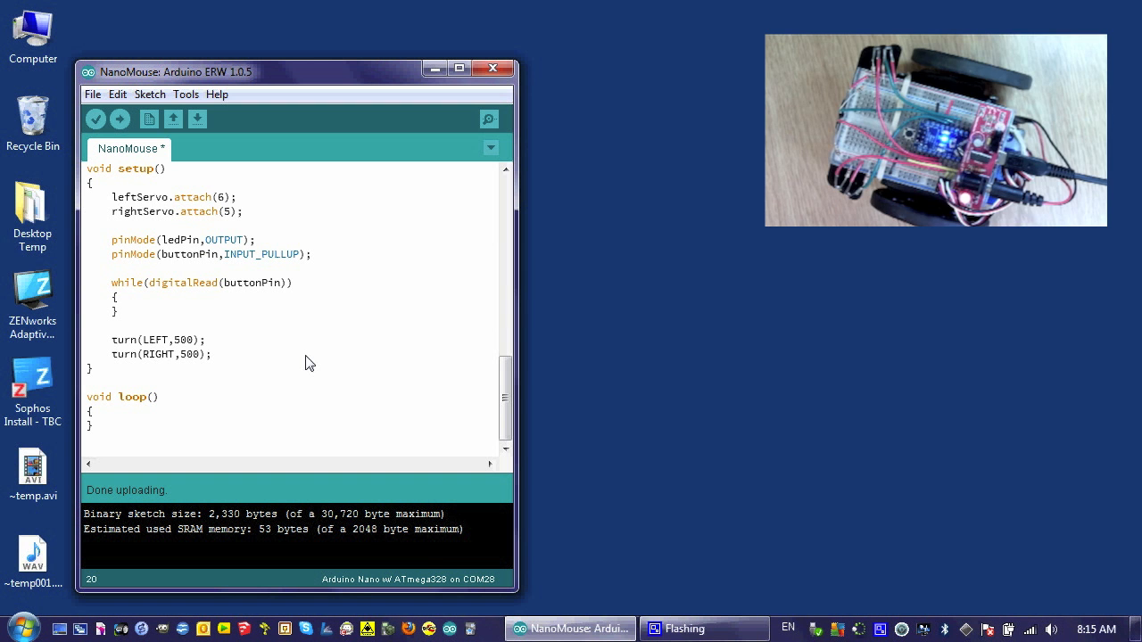
Restore 200 as the default time value in stop()'s parameter.
scroll("up", 3)
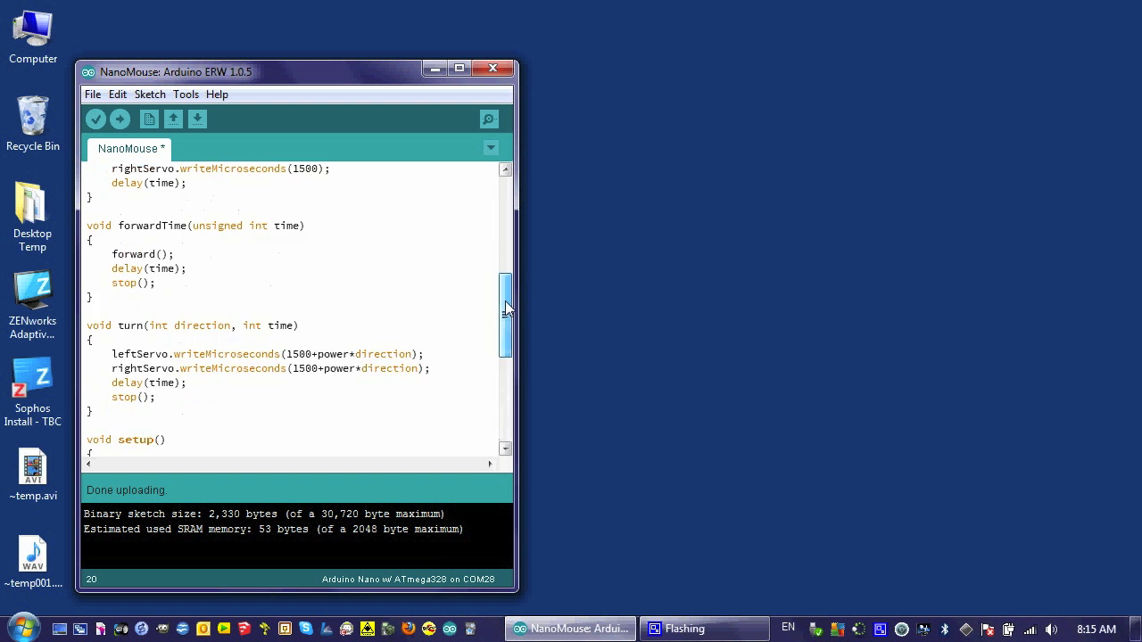
scroll("up", 3)
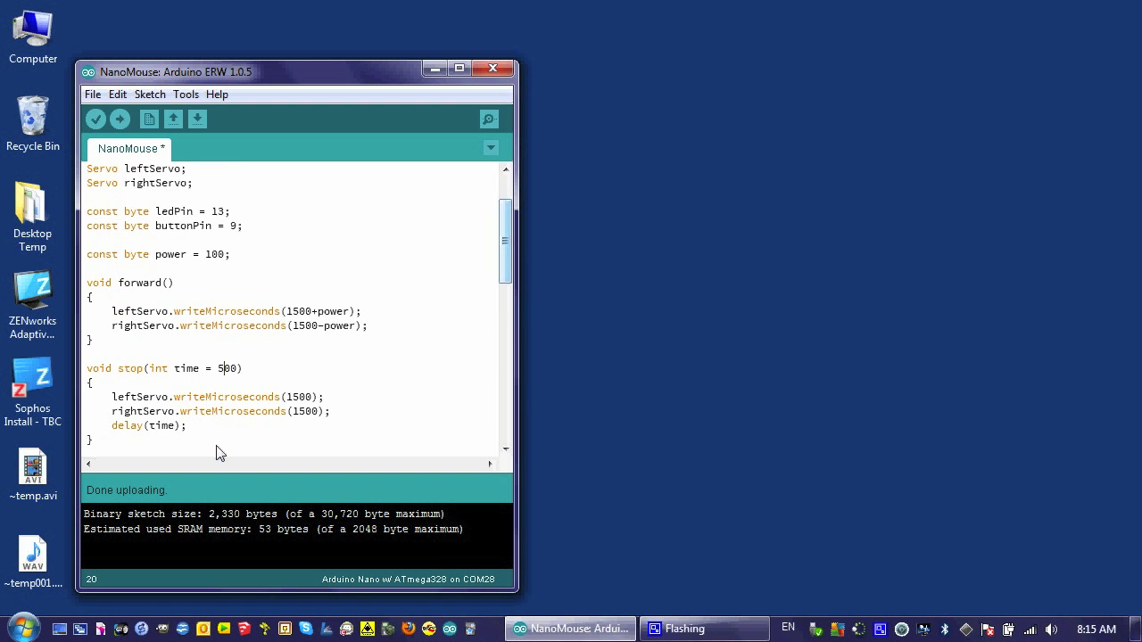
type("200")
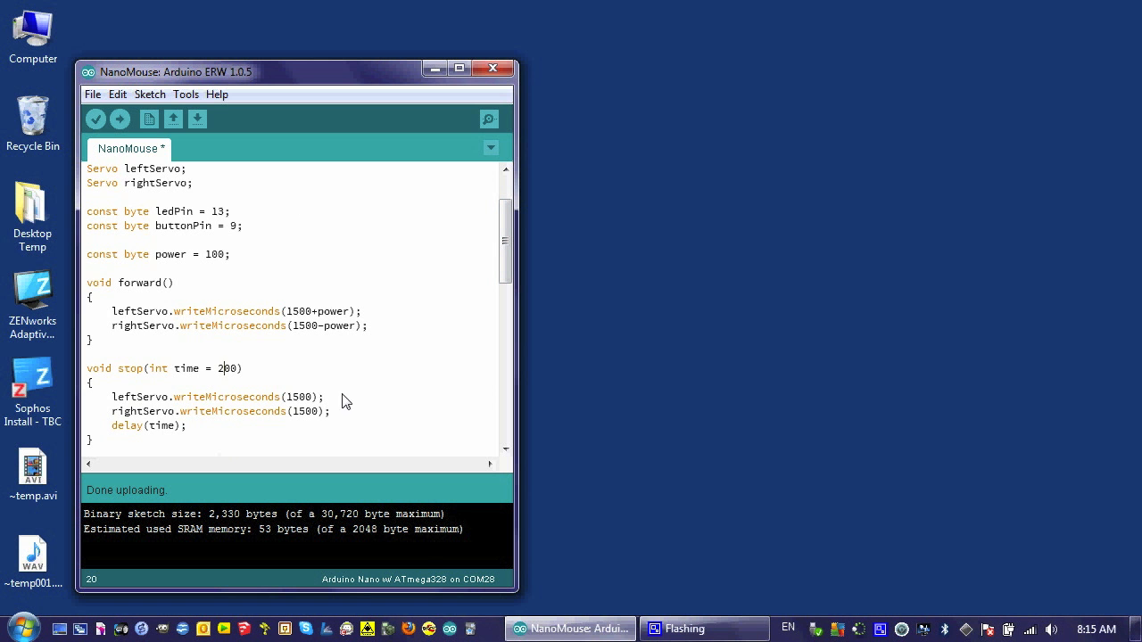